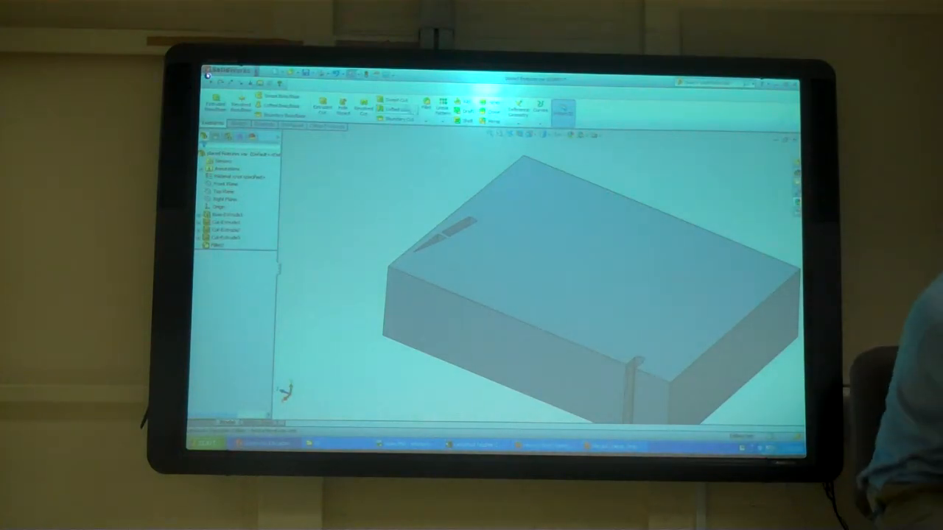
mouse_move(442, 103)
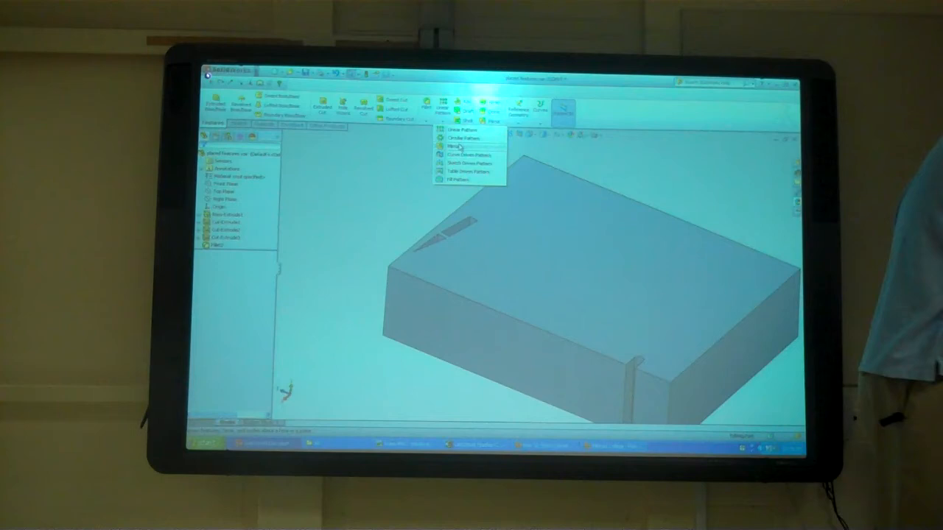
Step: Launch the Linear Pattern tool from the Features toolbar on the cut block
left_click(457, 138)
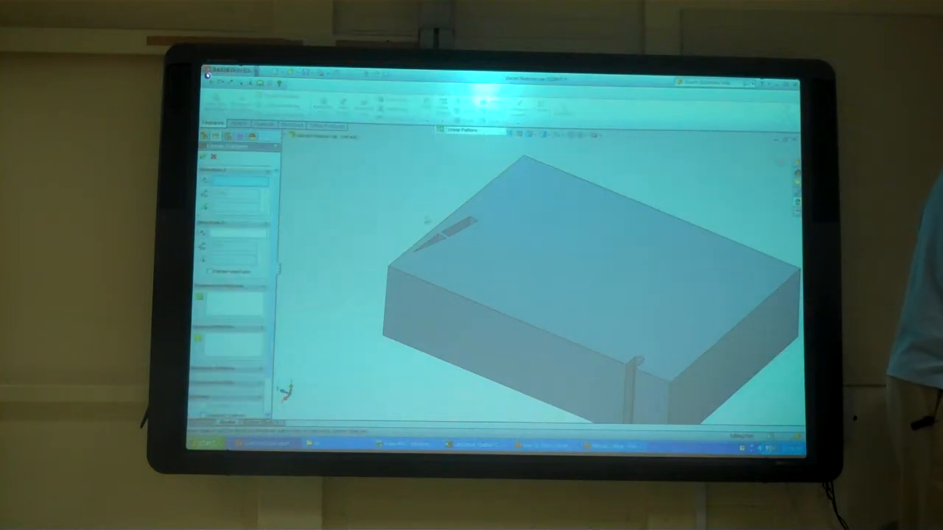